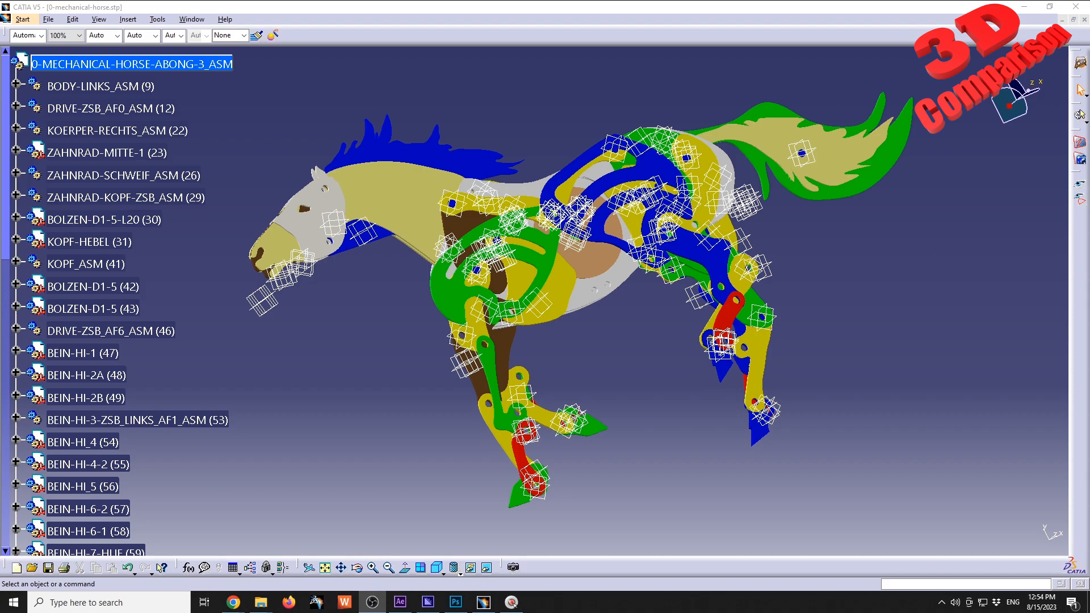
mouse_move(361, 441)
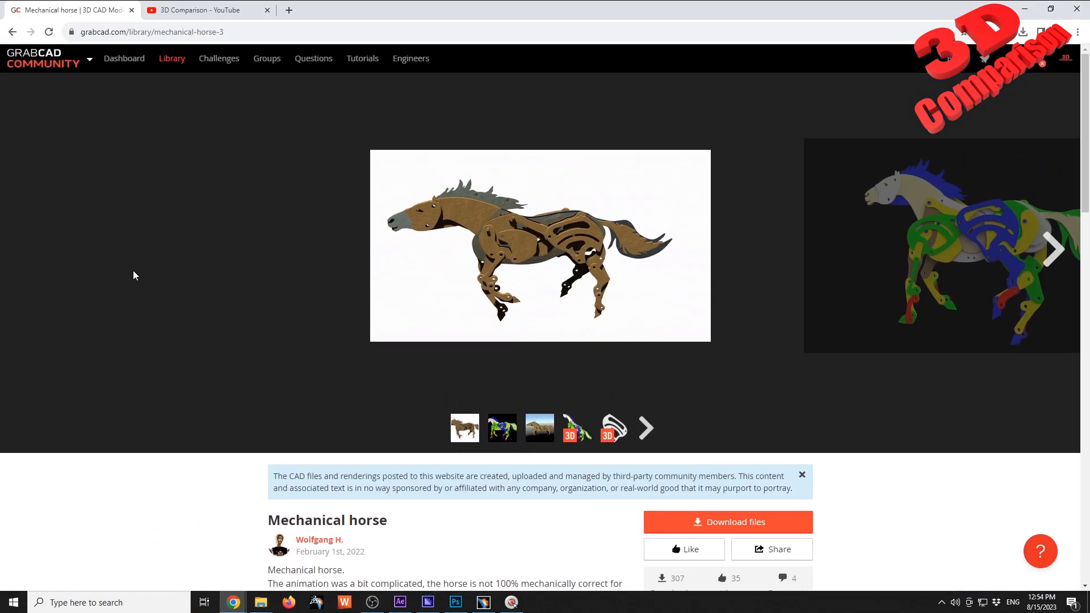
mouse_move(211, 374)
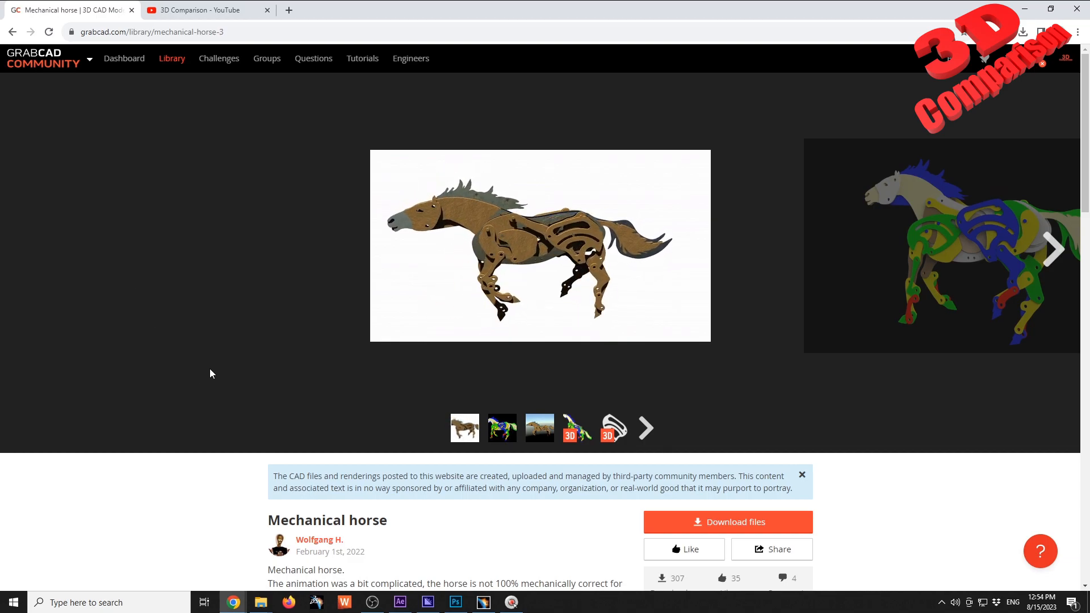
mouse_move(318, 539)
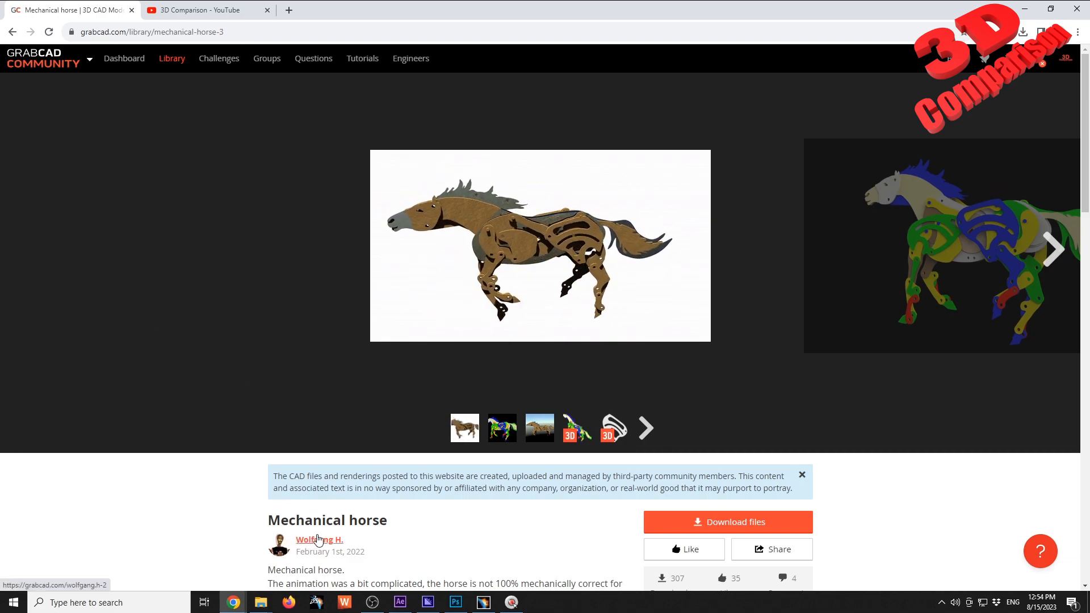
- Ctrl-select the five reference planes around the horse's head in the viewport
left_click(151, 32)
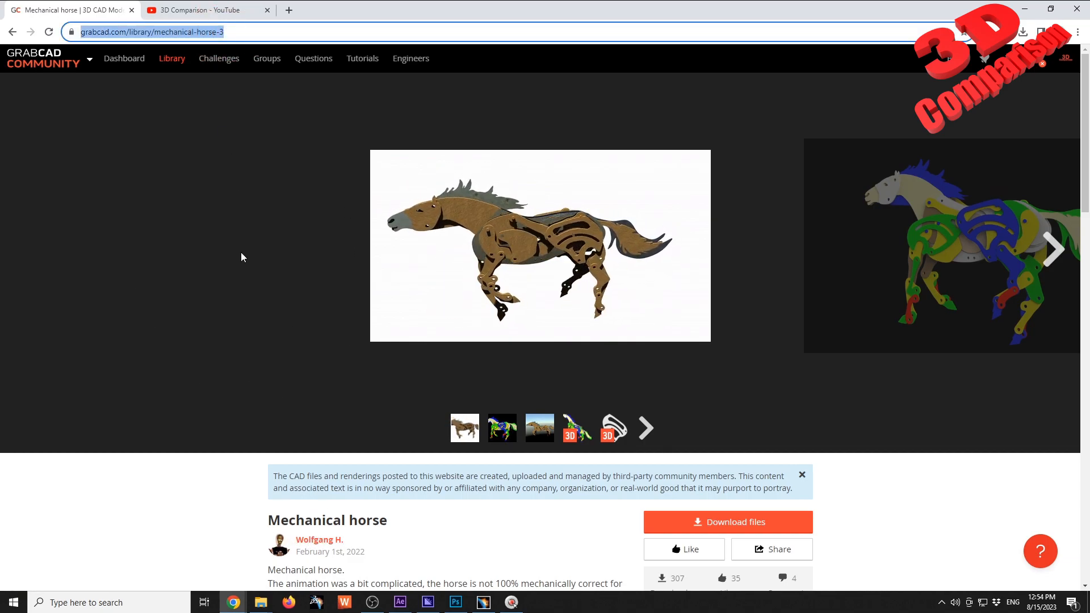
mouse_move(268, 315)
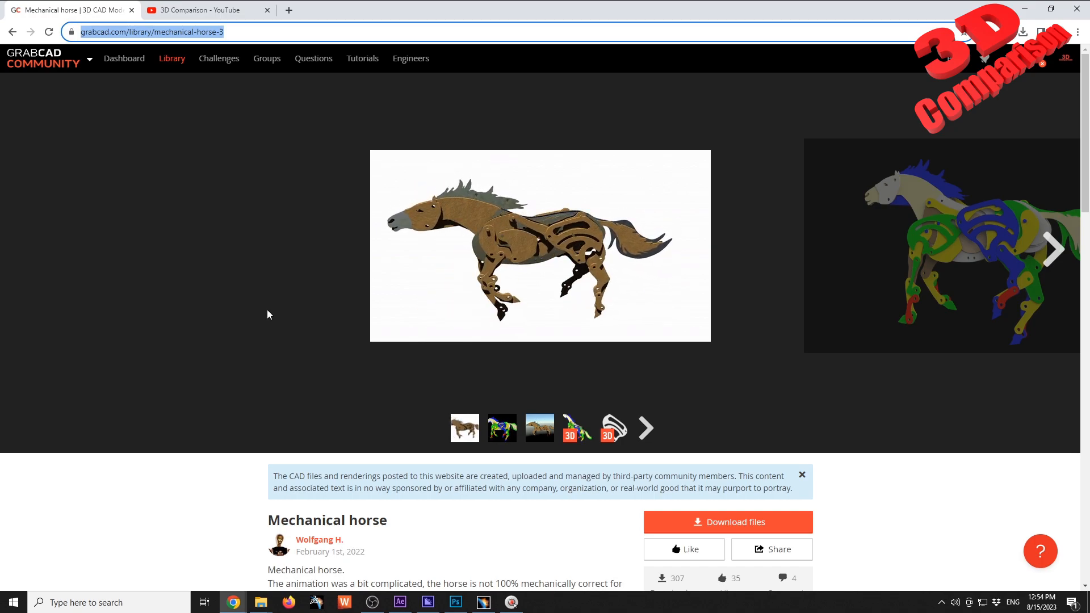
scroll("down", 3)
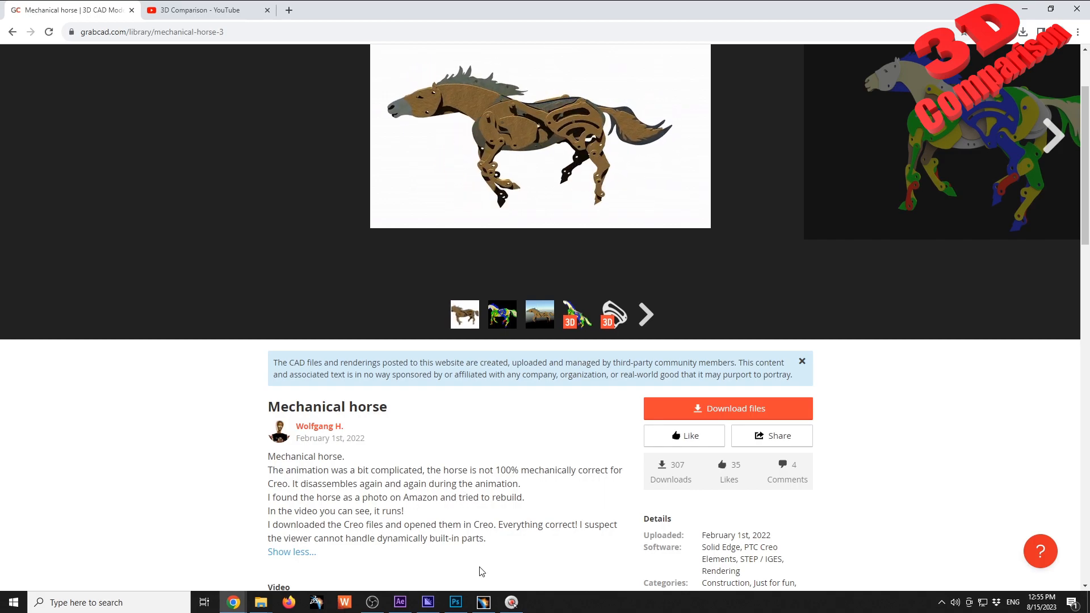
left_click(481, 602)
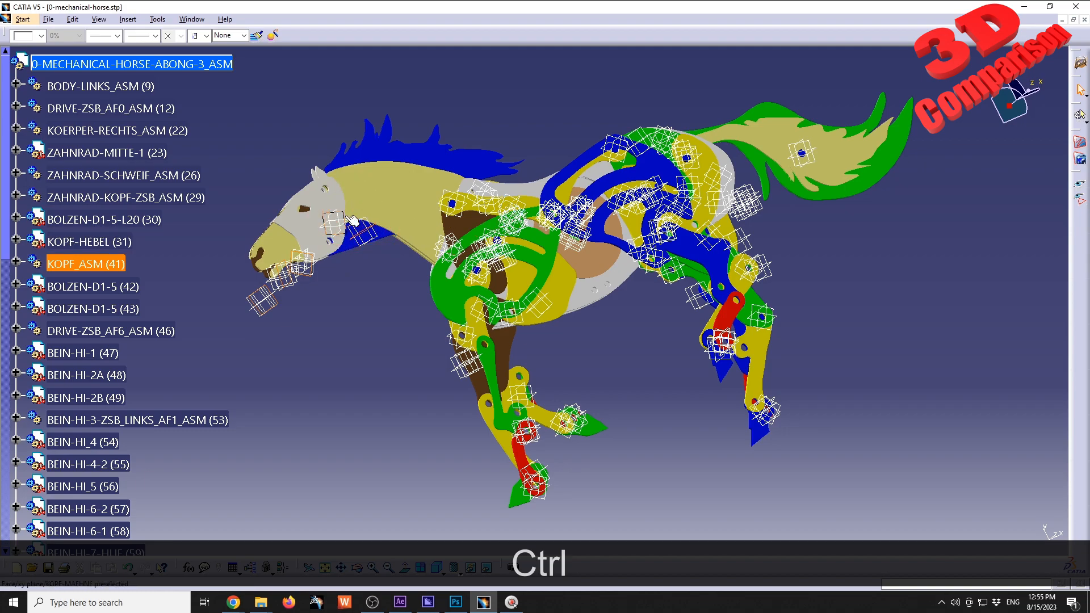
- Apply Hide/Show from the context menu to hide the selected head planes
right_click(347, 220)
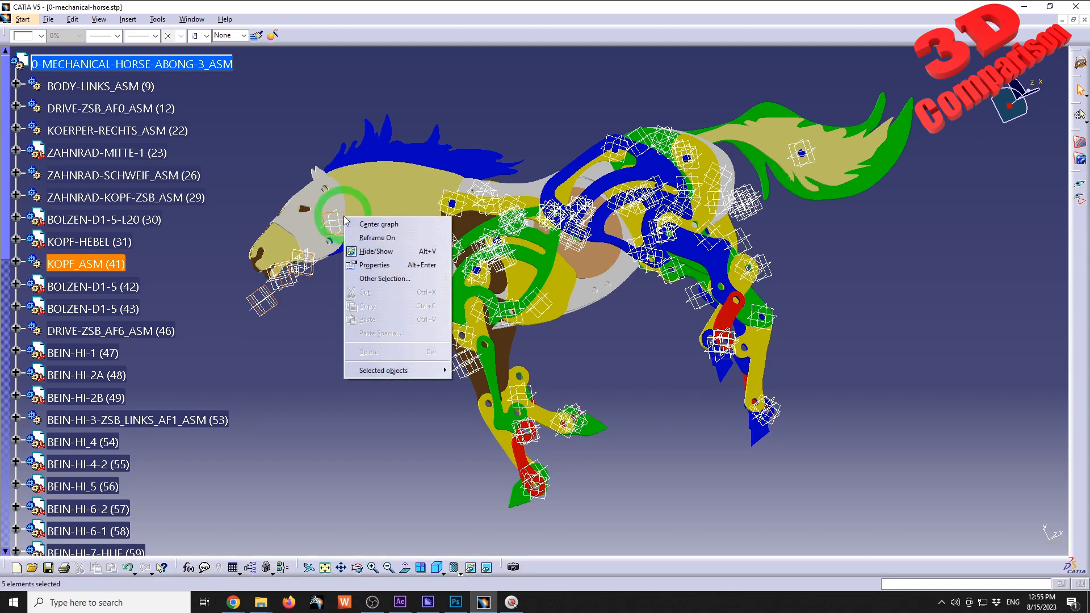
mouse_move(376, 251)
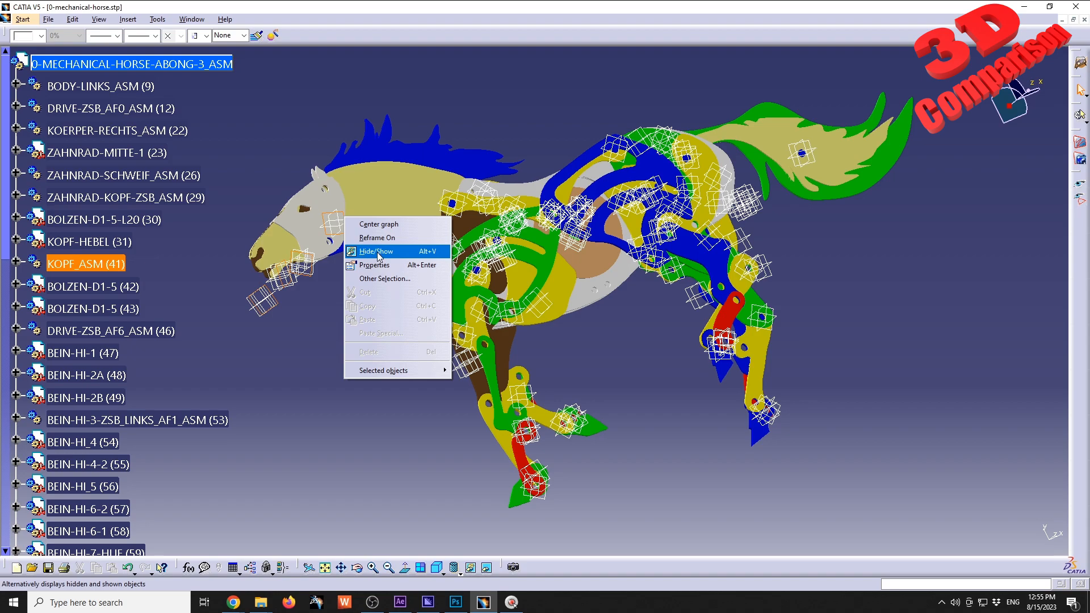
left_click(376, 251)
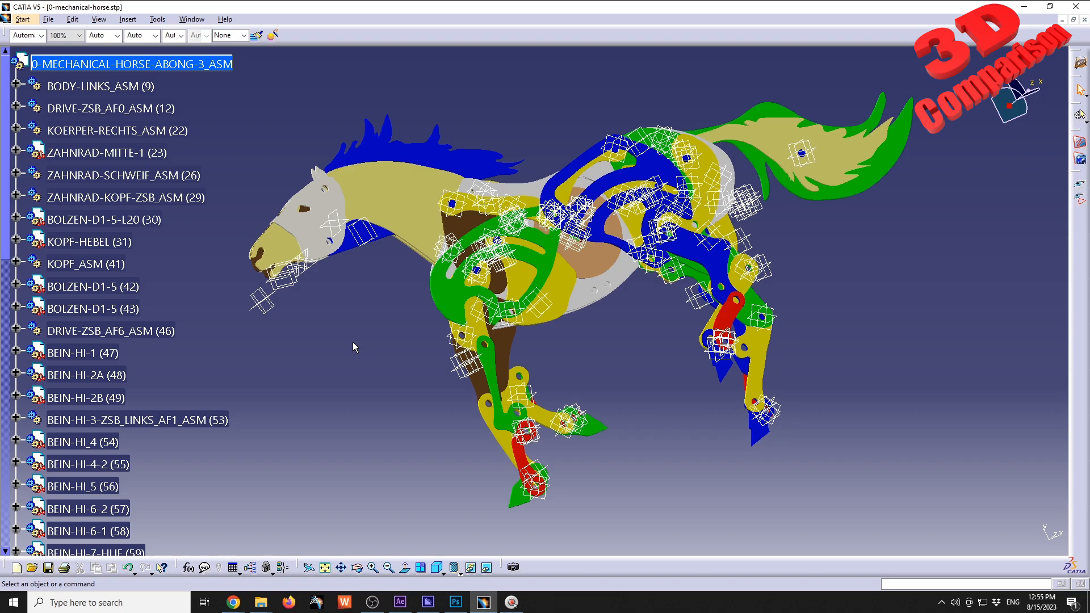
key("Ctrl+f")
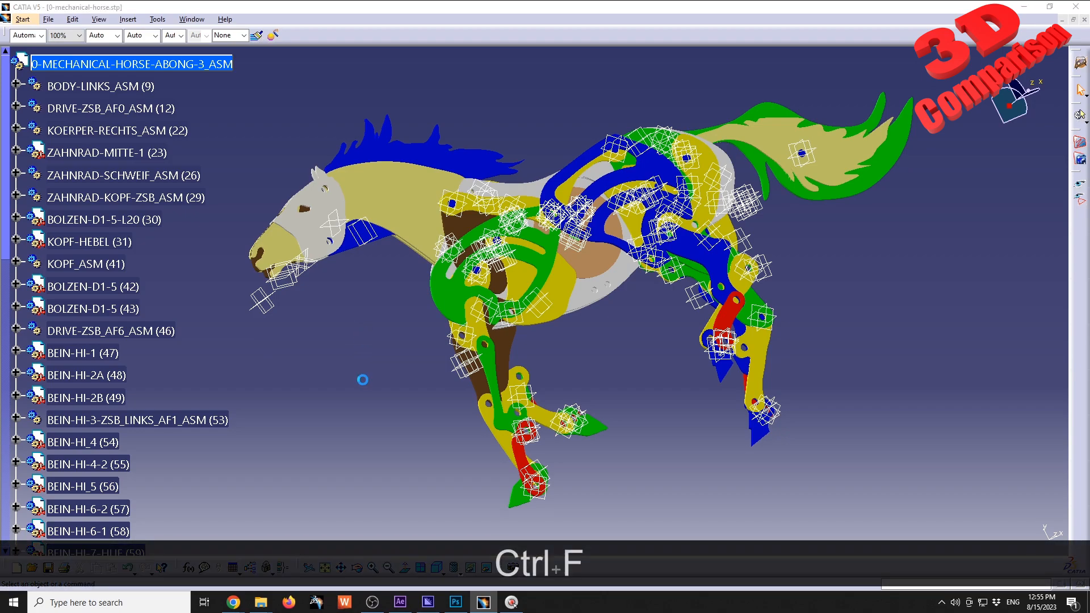
- Search the assembly by type Plane and select all 276 matching elements
key("ctrl+f")
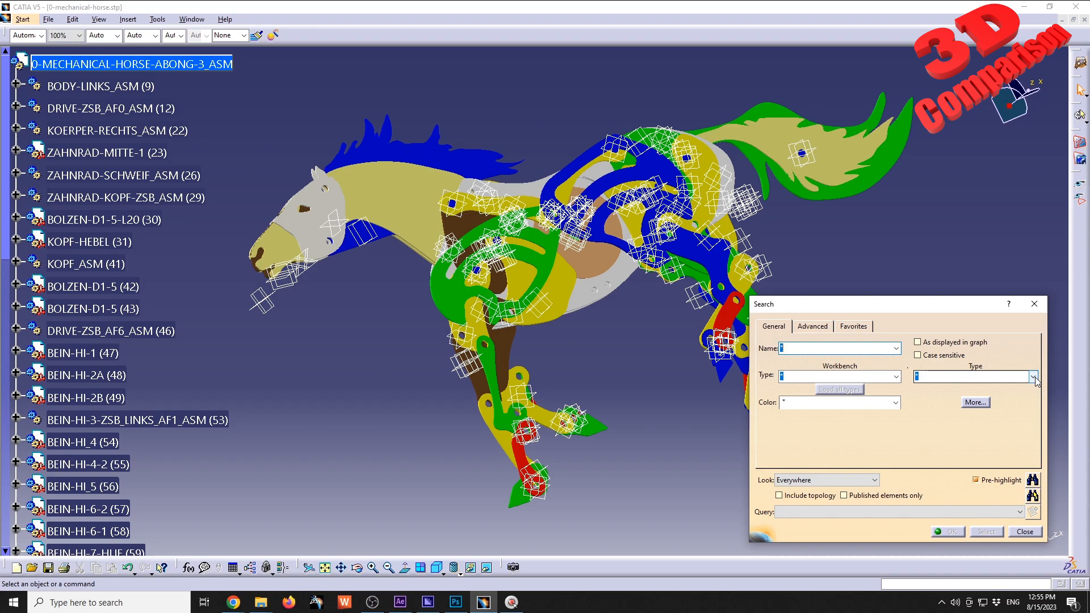
mouse_move(1036, 379)
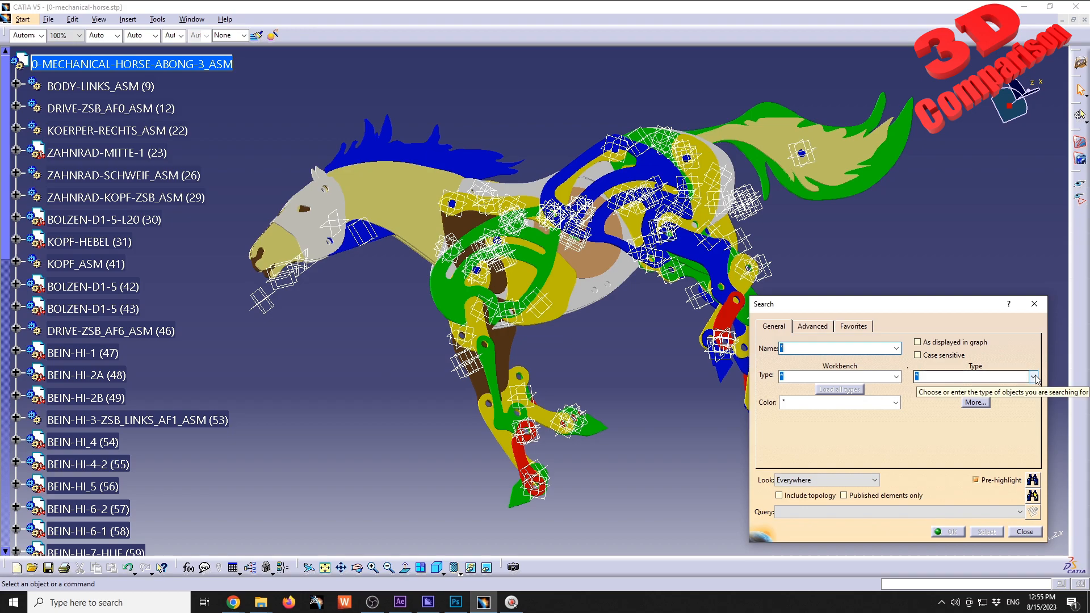
left_click(1035, 376)
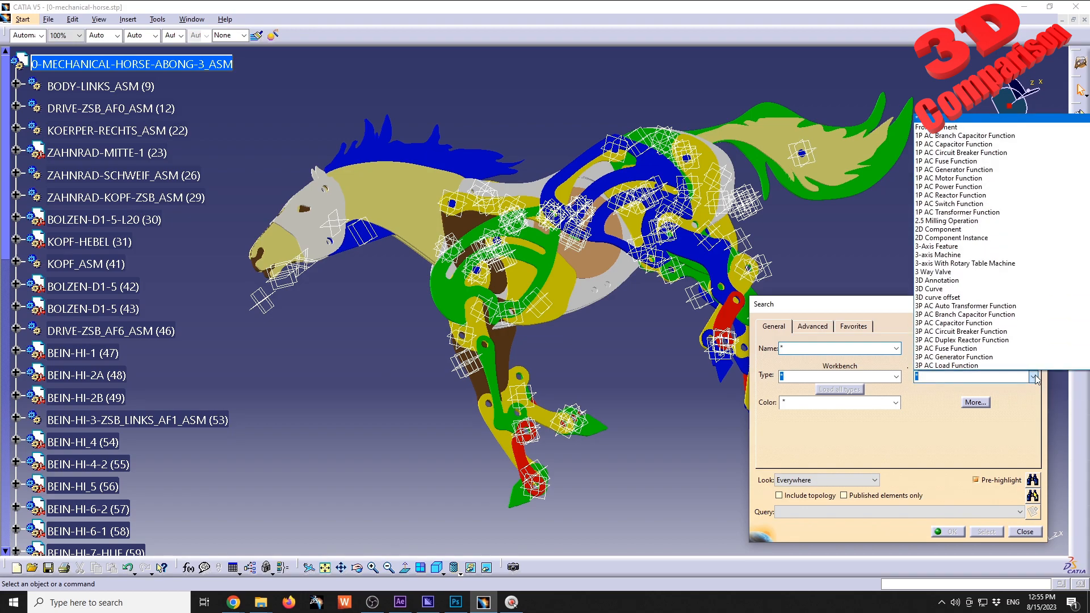
left_click(959, 323)
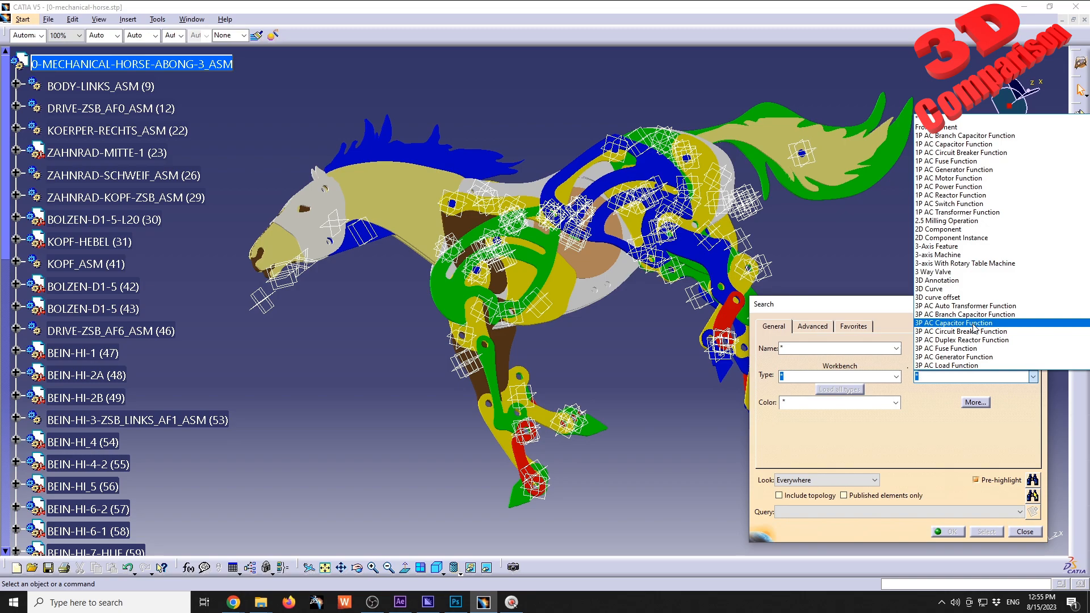
type("Plane")
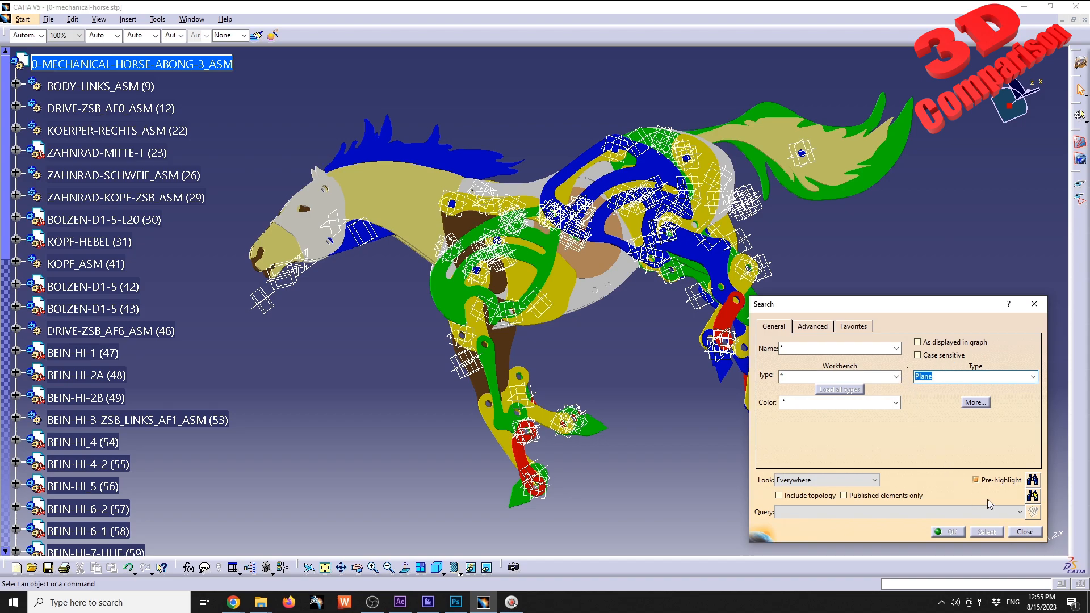
mouse_move(1033, 497)
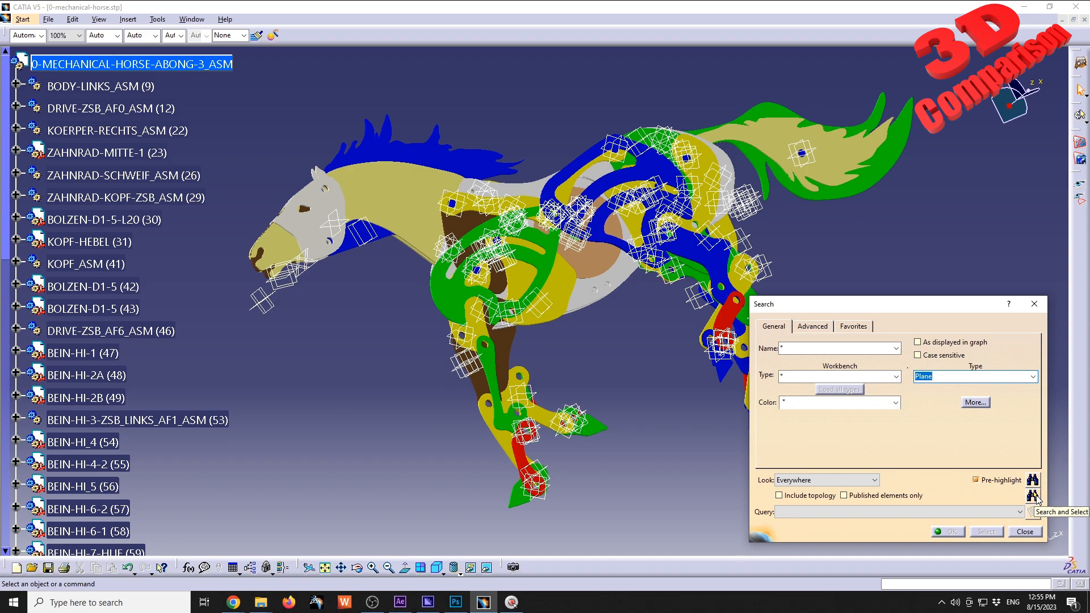
left_click(1023, 532)
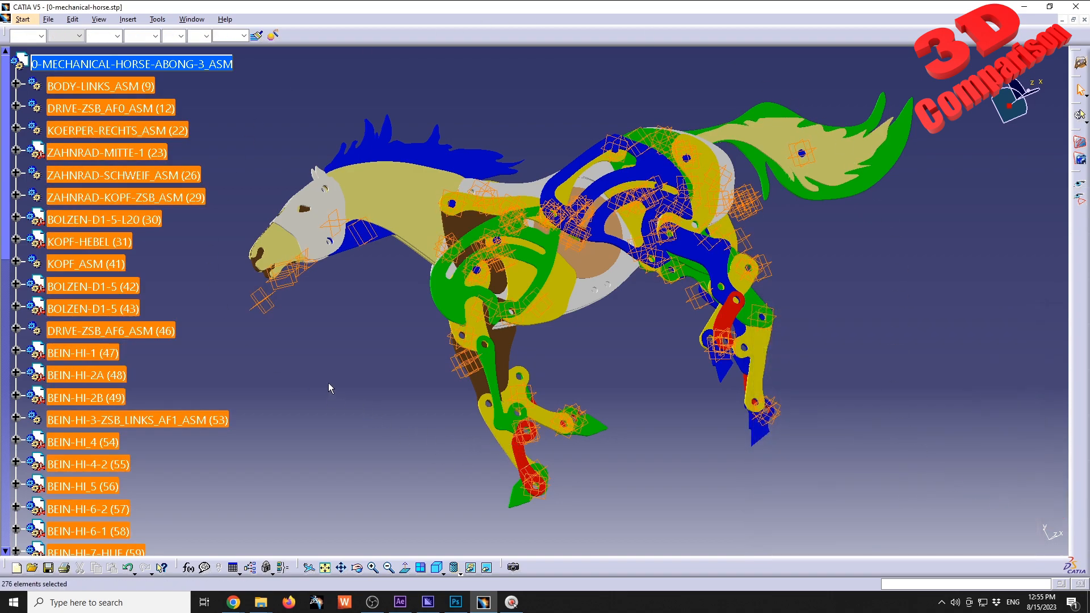
mouse_move(272, 308)
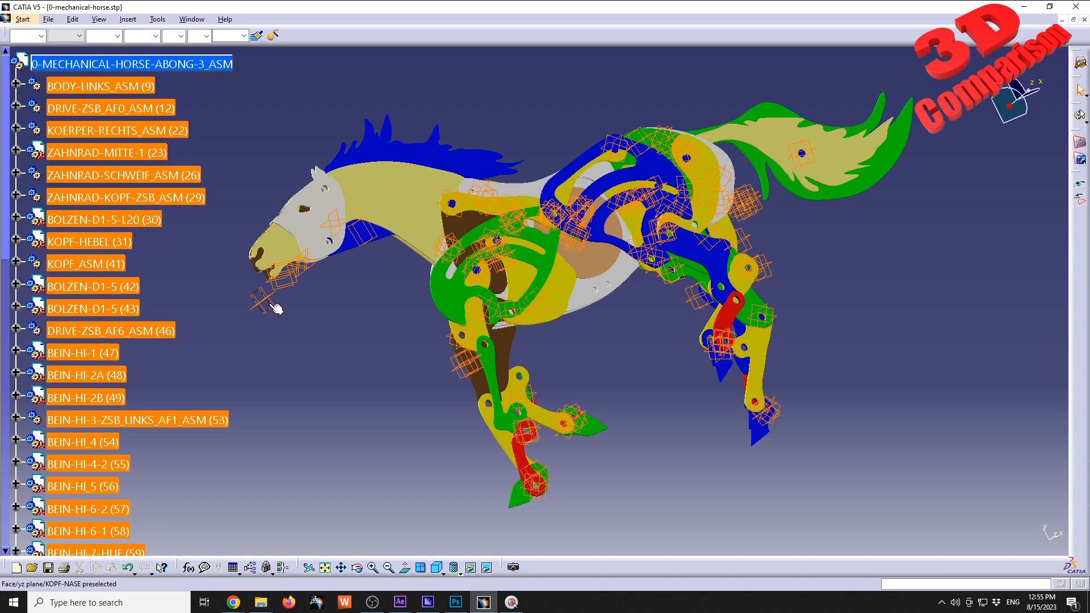
- Hide the selected planes via Hide/Show so only the colored parts remain
right_click(270, 292)
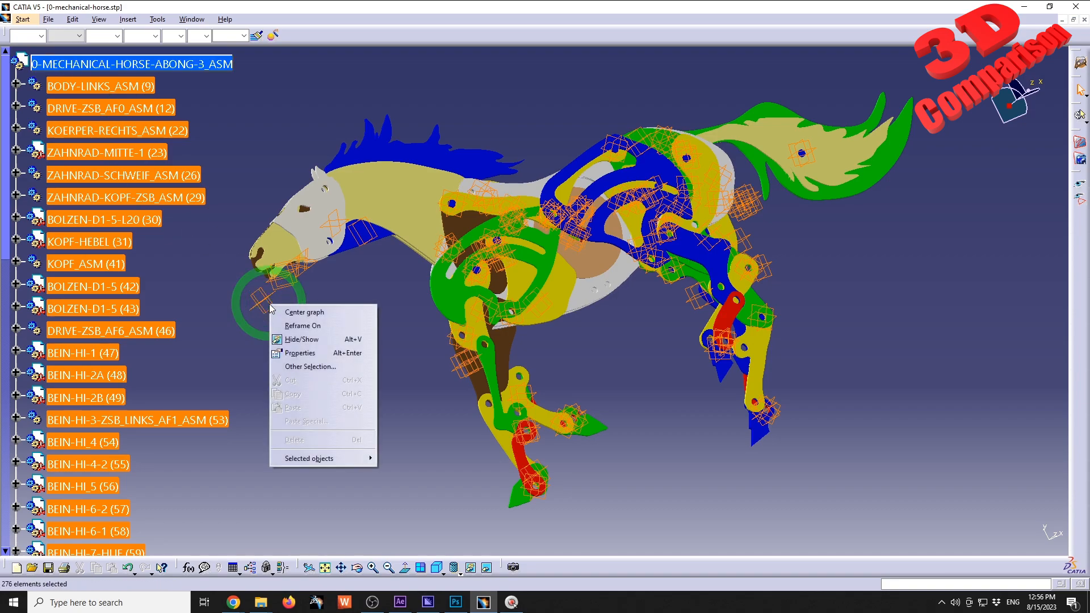
mouse_move(306, 340)
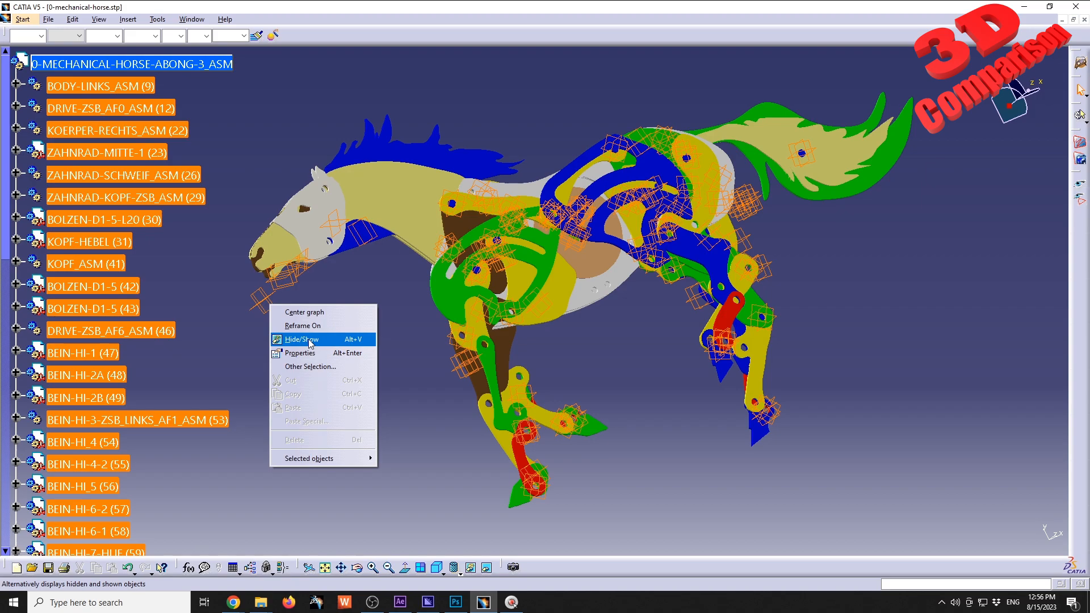
left_click(300, 340)
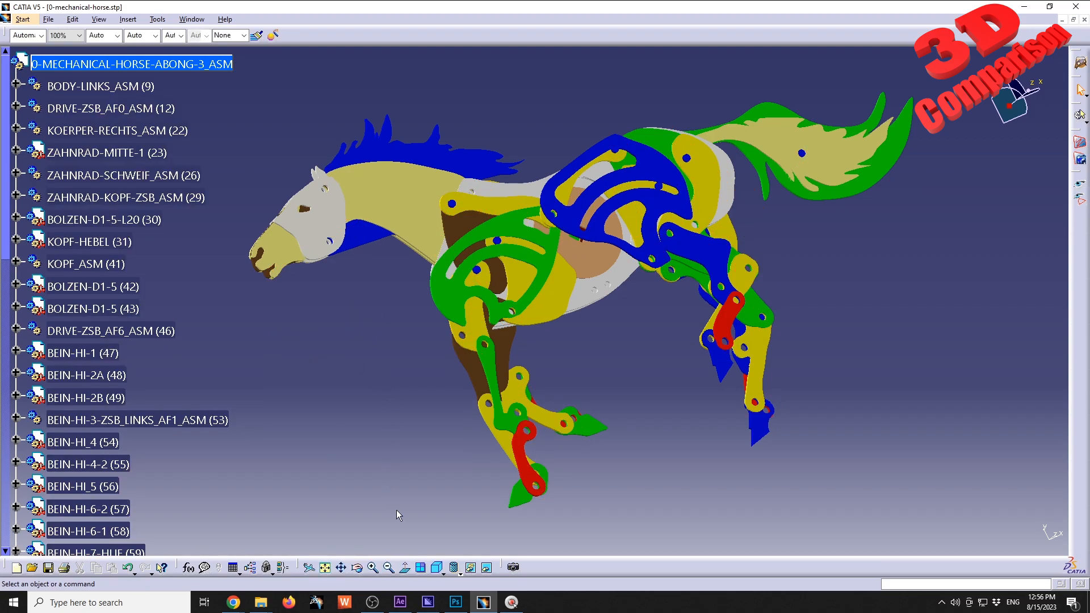
- Restore the hidden reference planes so they show across the horse assembly again
left_click(489, 568)
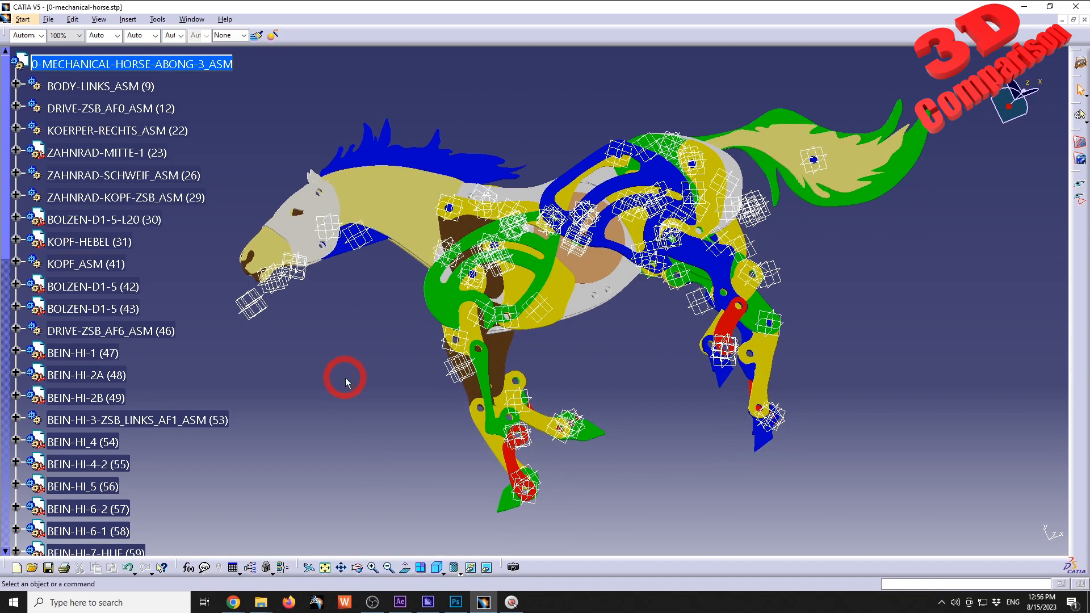
- Search for all 276 planes by type, dismiss the Stop Acquisition notice and hide them with Alt+V
key("Ctrl+f")
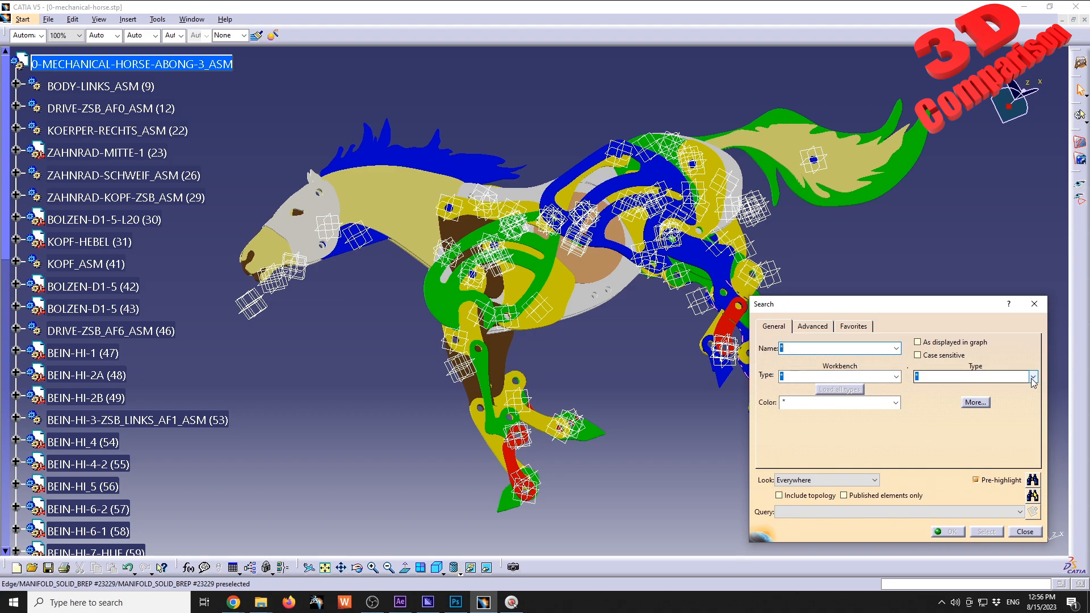
left_click(1032, 376)
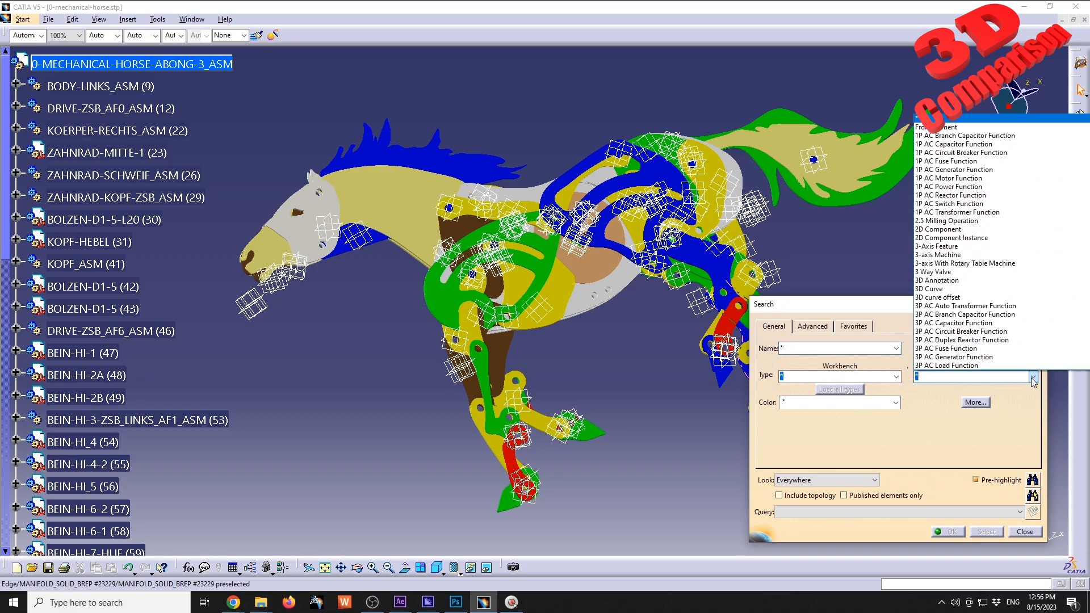
left_click(965, 262)
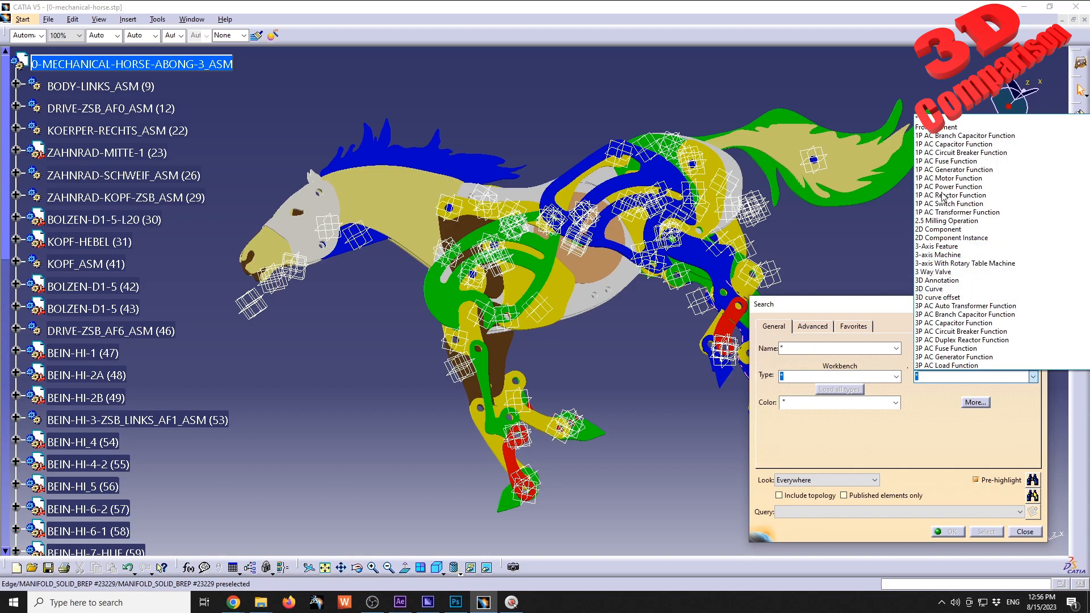
left_click(939, 126)
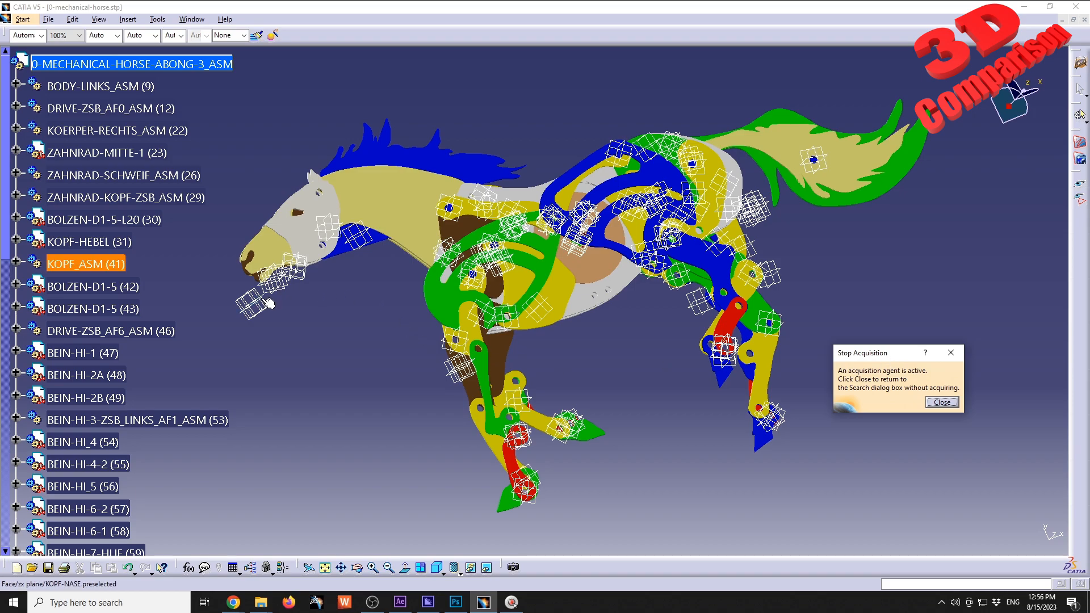
left_click(941, 402)
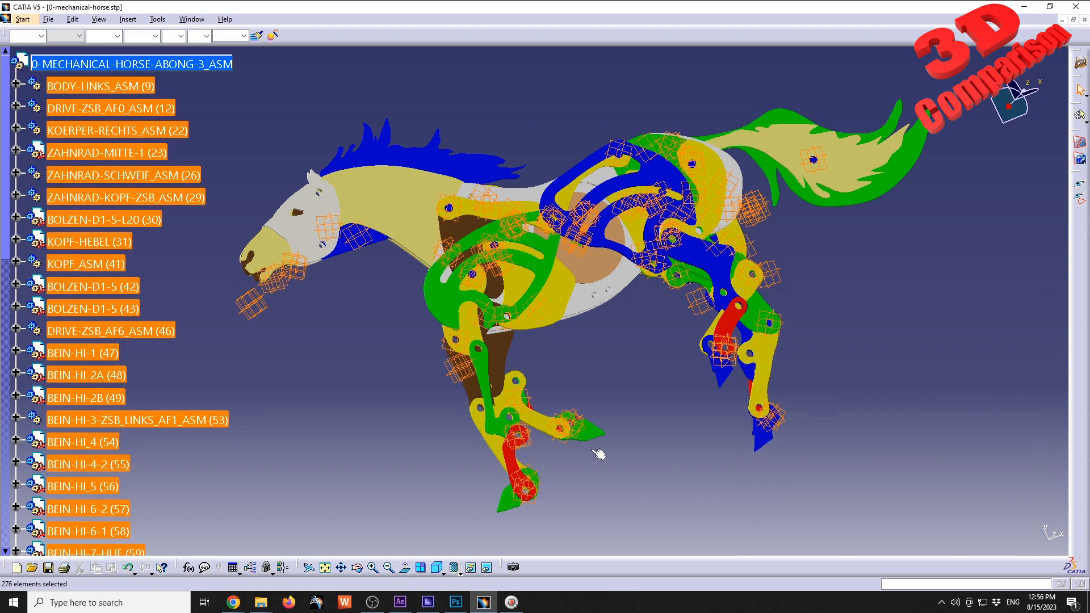
key("Alt")
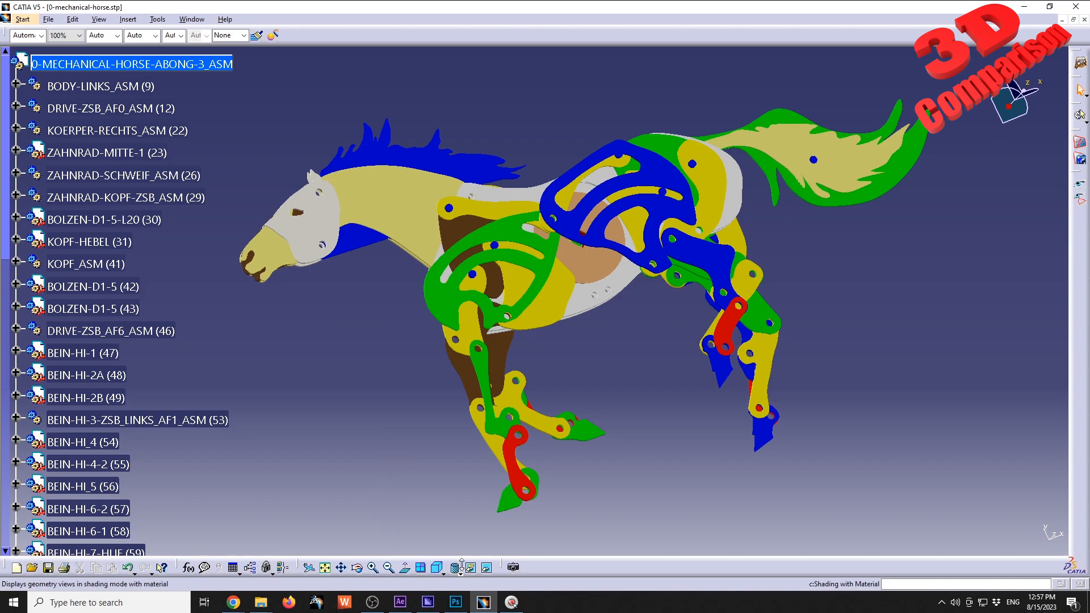
mouse_move(472, 567)
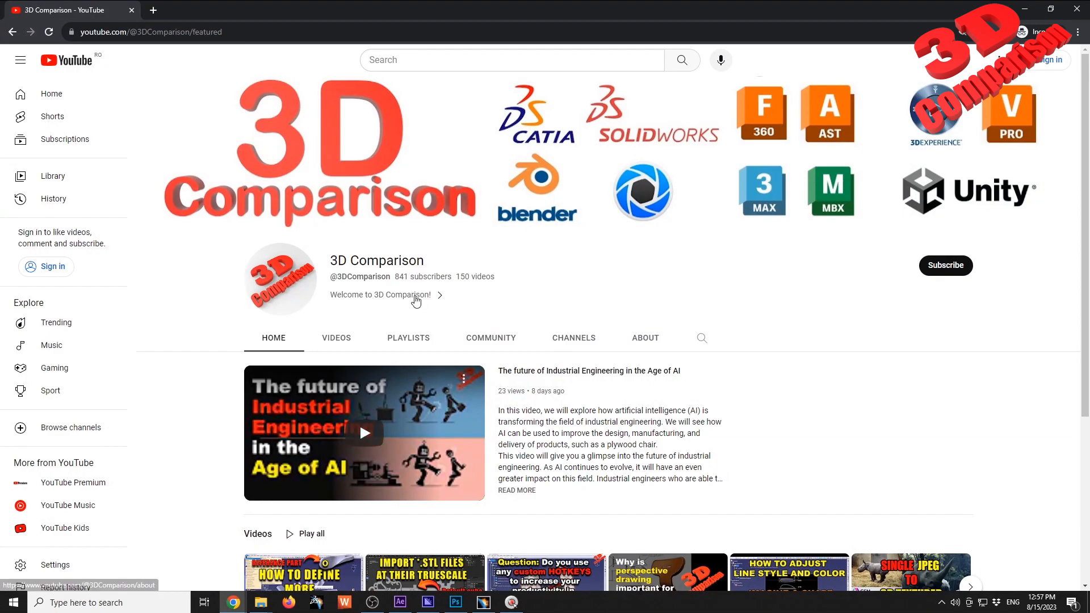
- Browse the 3D Comparison channel's Playlists, return Home, then view its Videos list
left_click(407, 338)
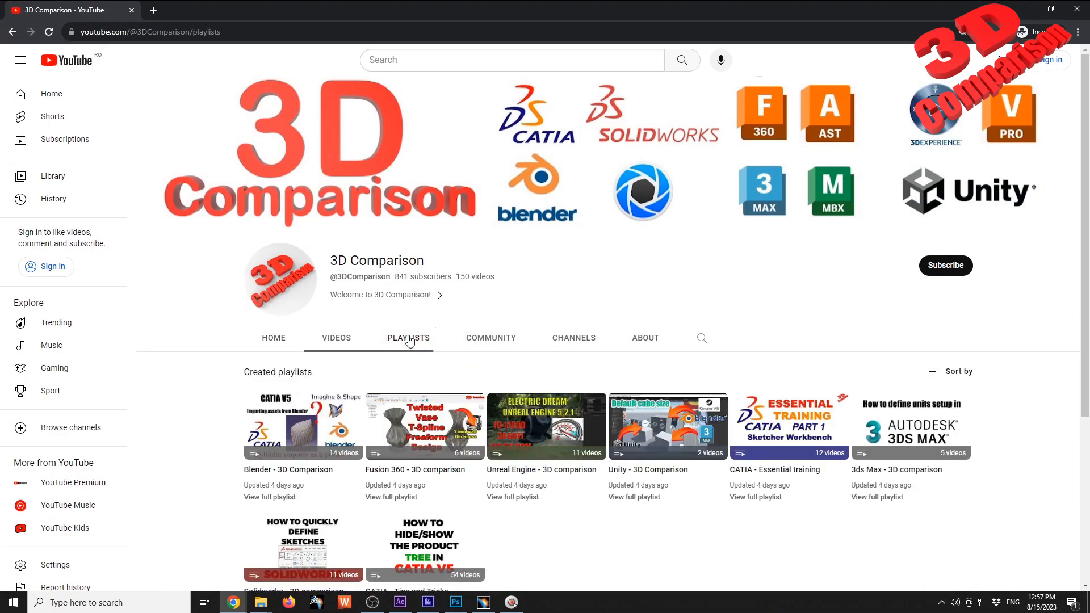
scroll("down", 3)
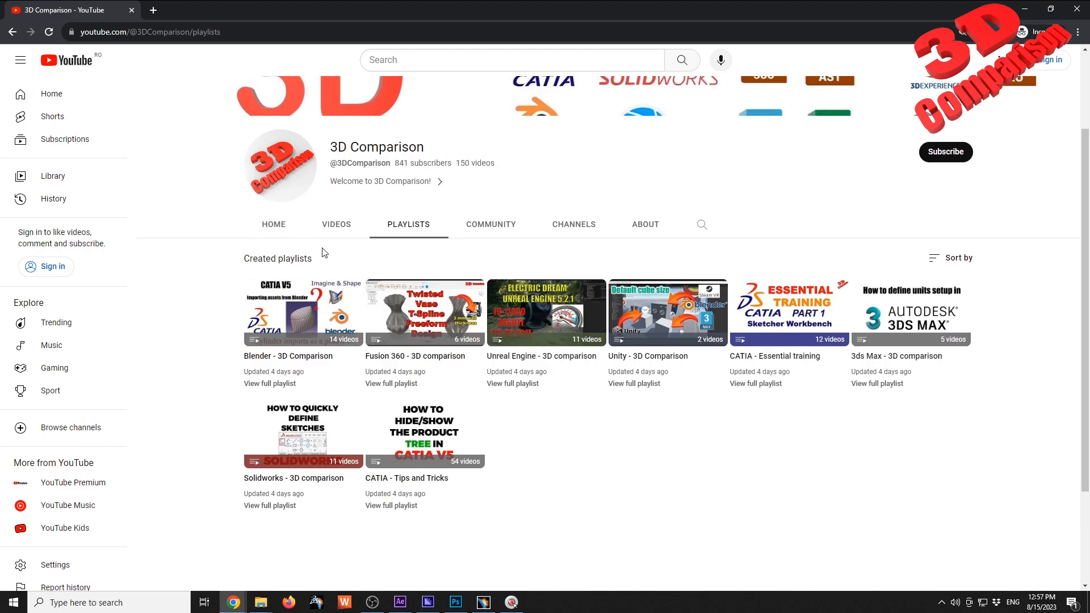
left_click(272, 224)
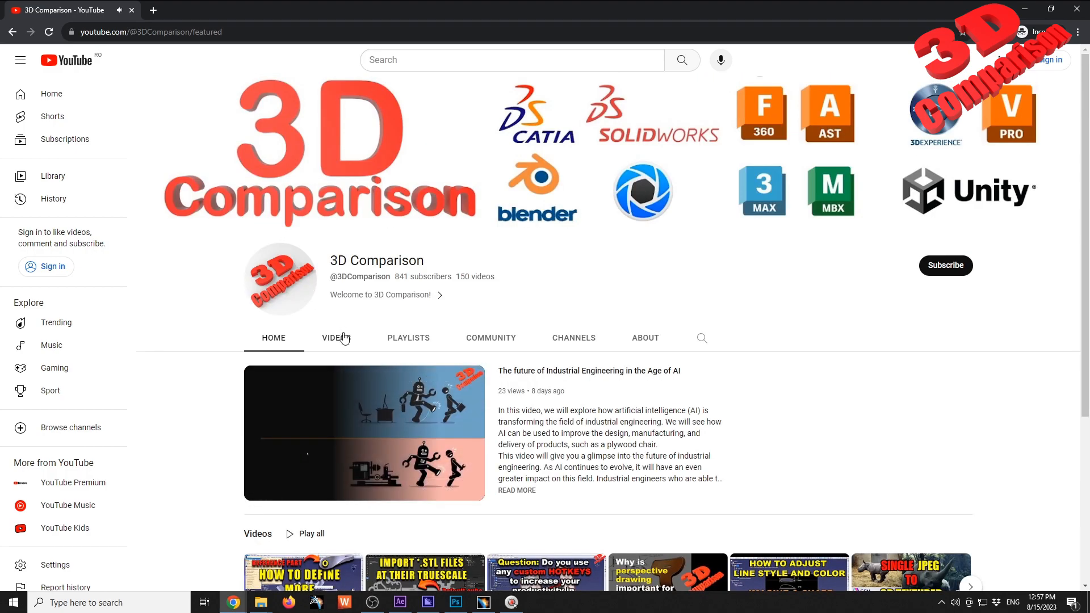
left_click(336, 338)
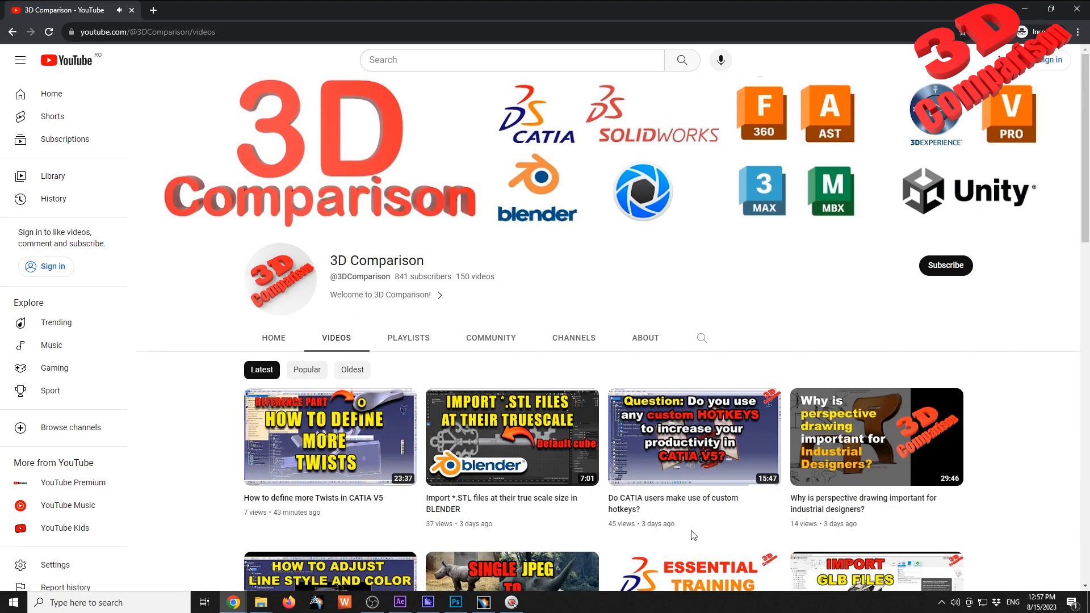
mouse_move(733, 369)
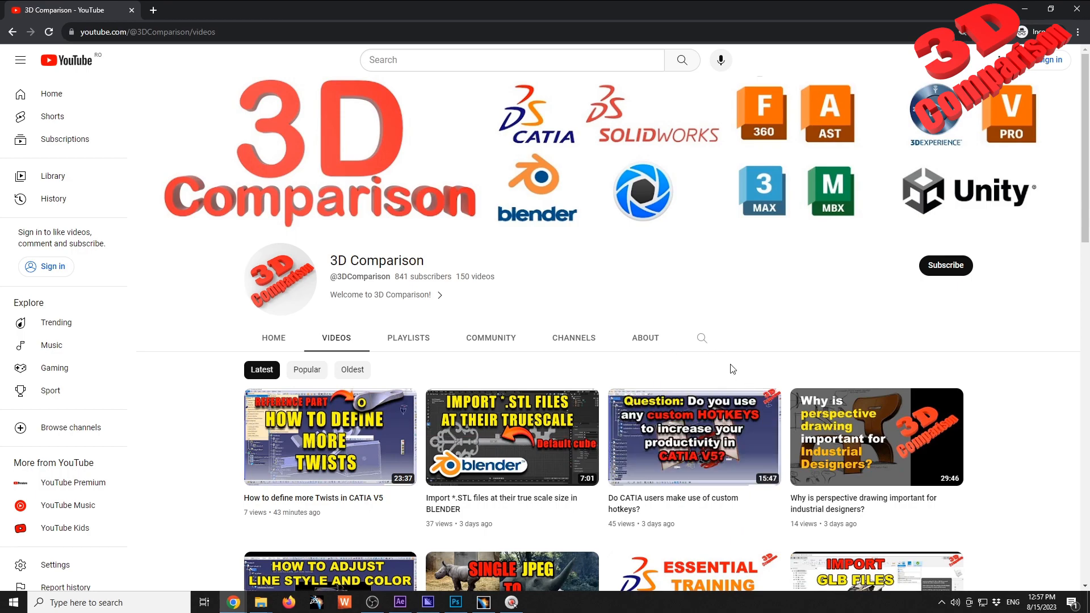